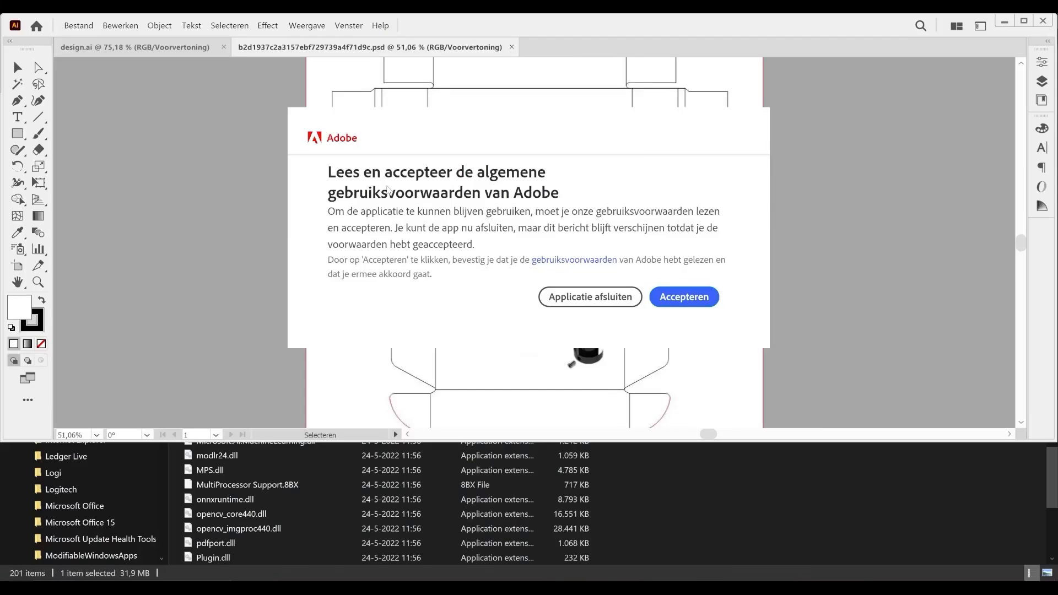
{"action": "mouse_move", "coordinate": [868, 486]}
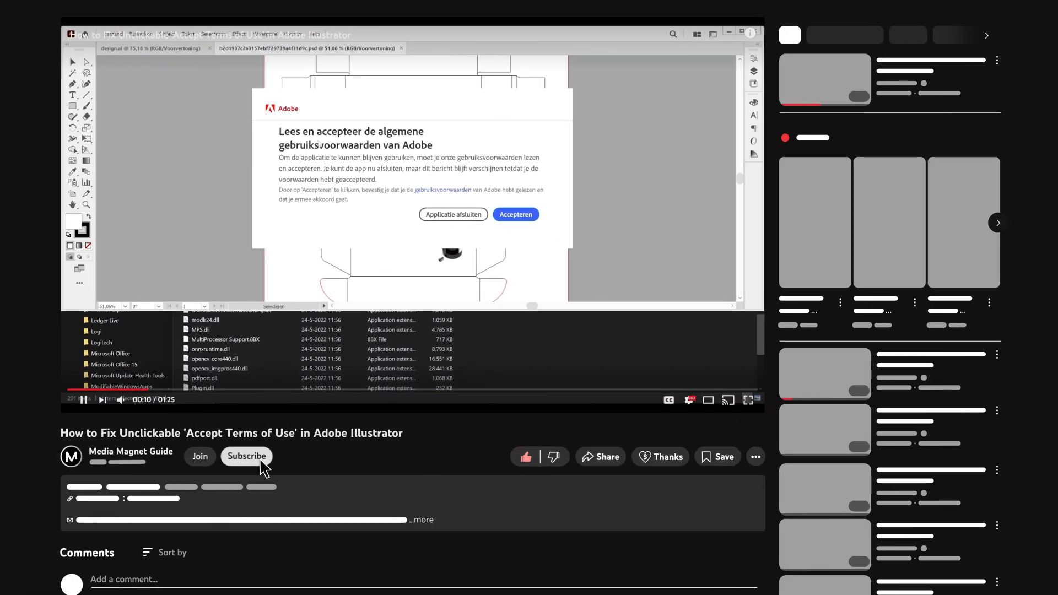
Play the YouTube tutorial on fixing the unclickable Accept Terms of Use dialog
{"action": "left_click", "coordinate": [246, 456]}
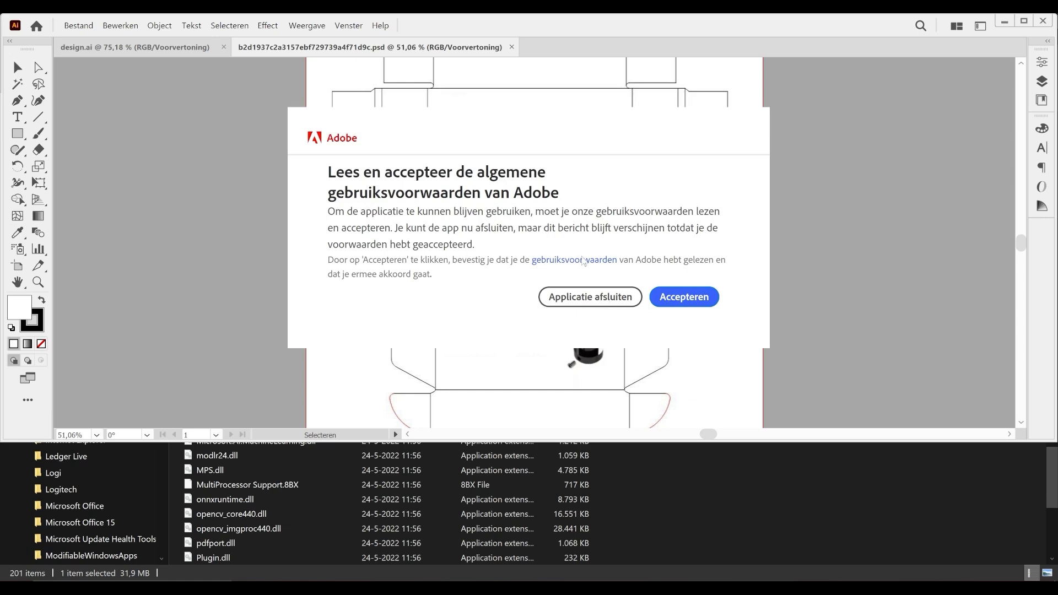
{"action": "mouse_move", "coordinate": [713, 324]}
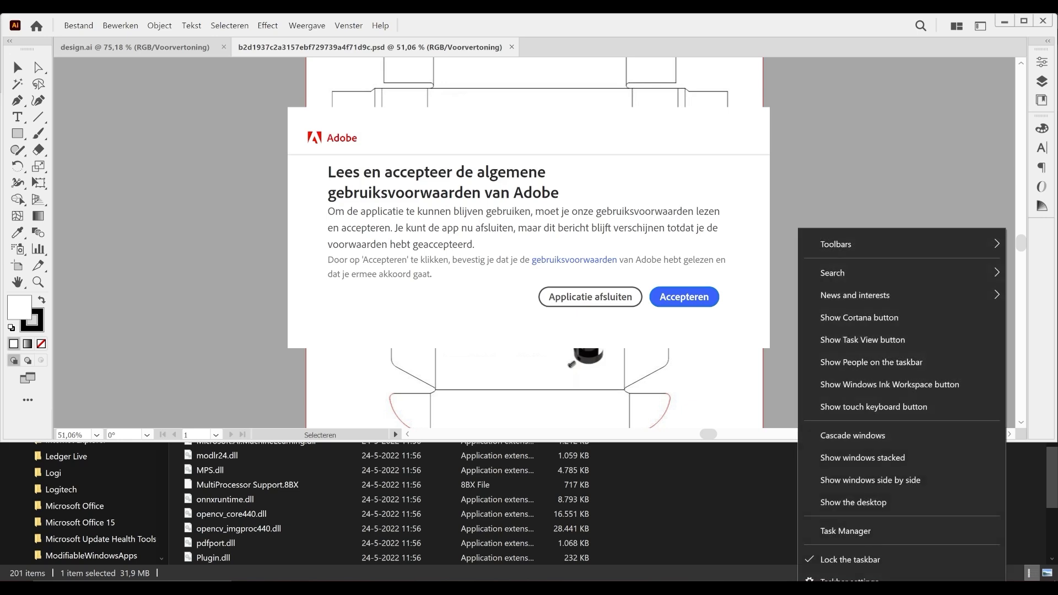
End the Adobe Illustrator 2022 process from Task Manager's Processes list
{"action": "left_click", "coordinate": [846, 530]}
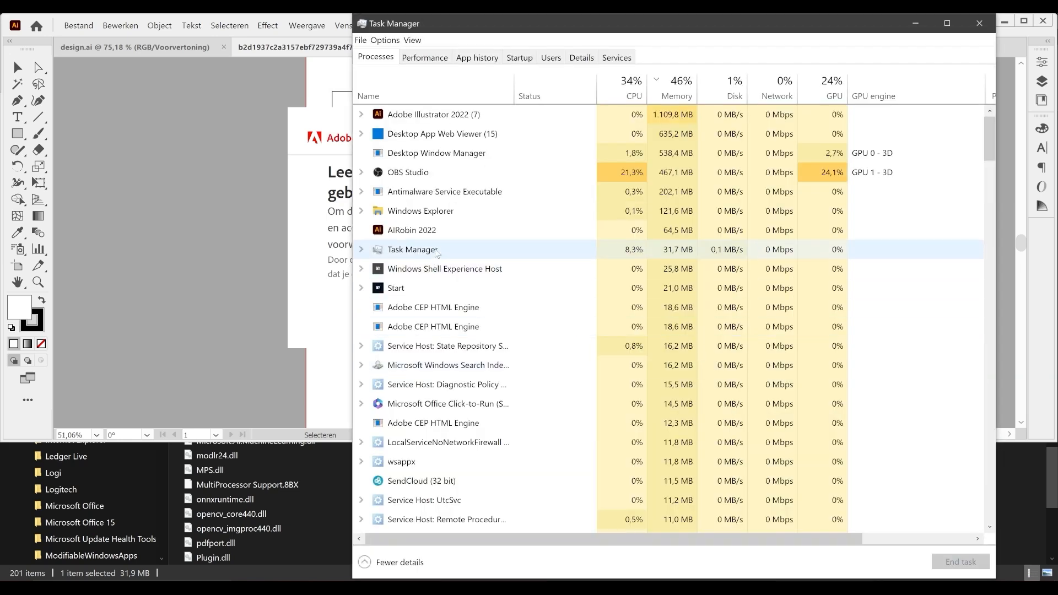
{"action": "left_click", "coordinate": [432, 114]}
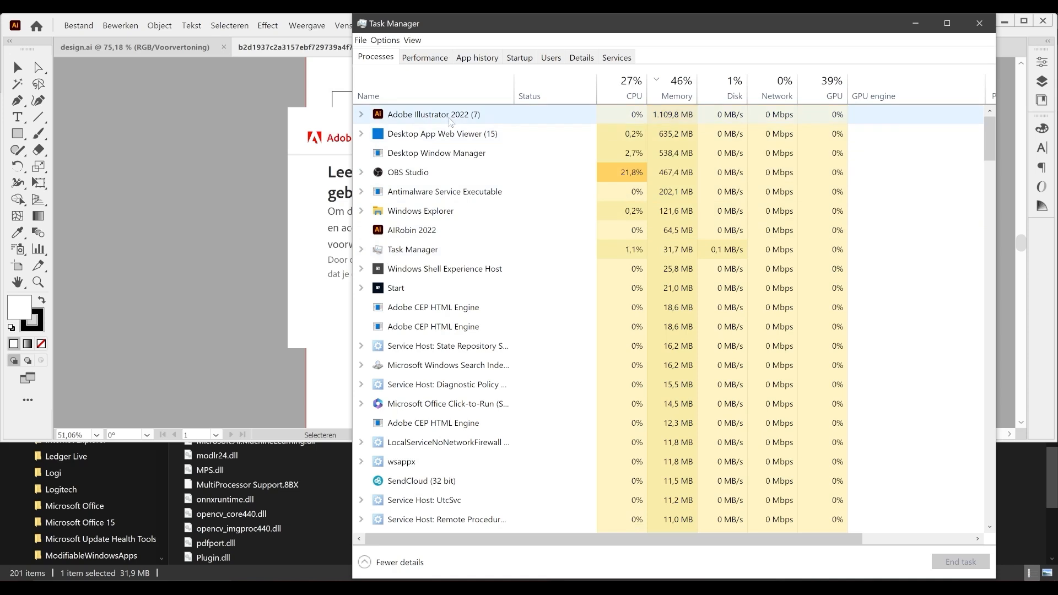
{"action": "right_click", "coordinate": [433, 114]}
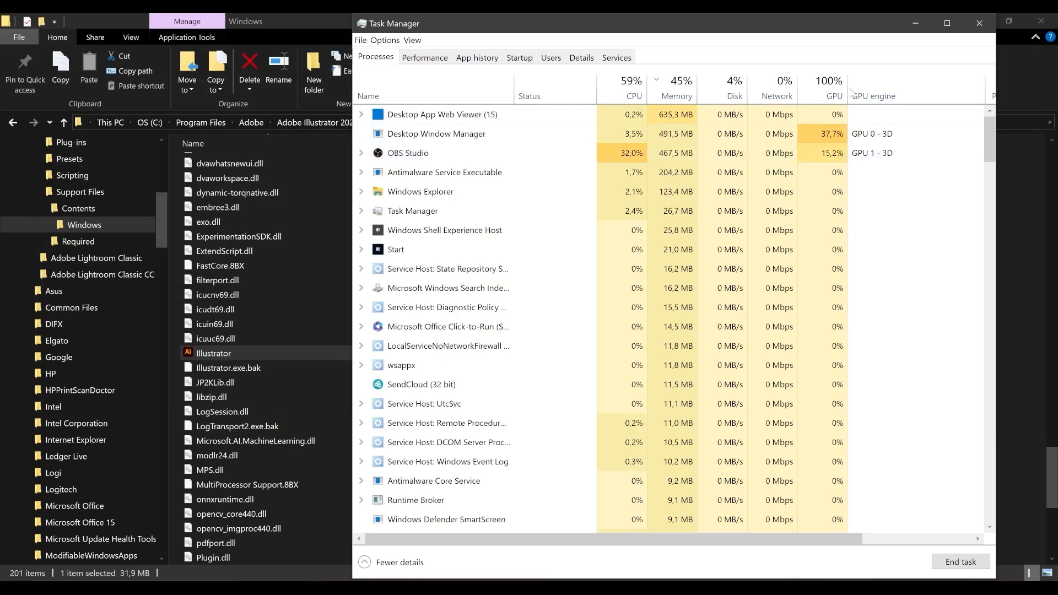
Close Task Manager and dismiss the Action Center without changing anything
{"action": "left_click", "coordinate": [978, 22]}
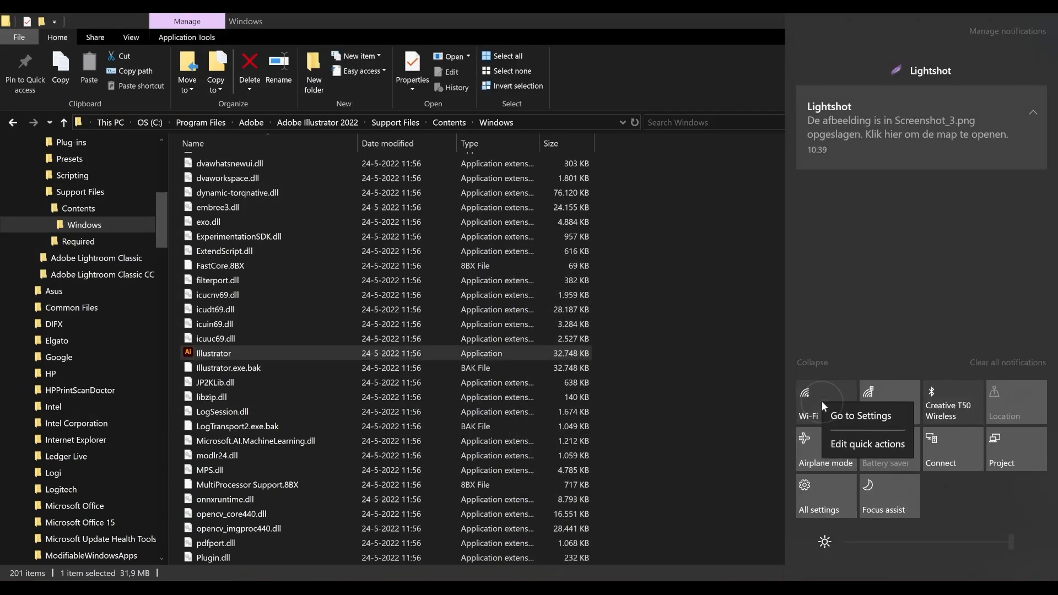
{"action": "left_click", "coordinate": [859, 416]}
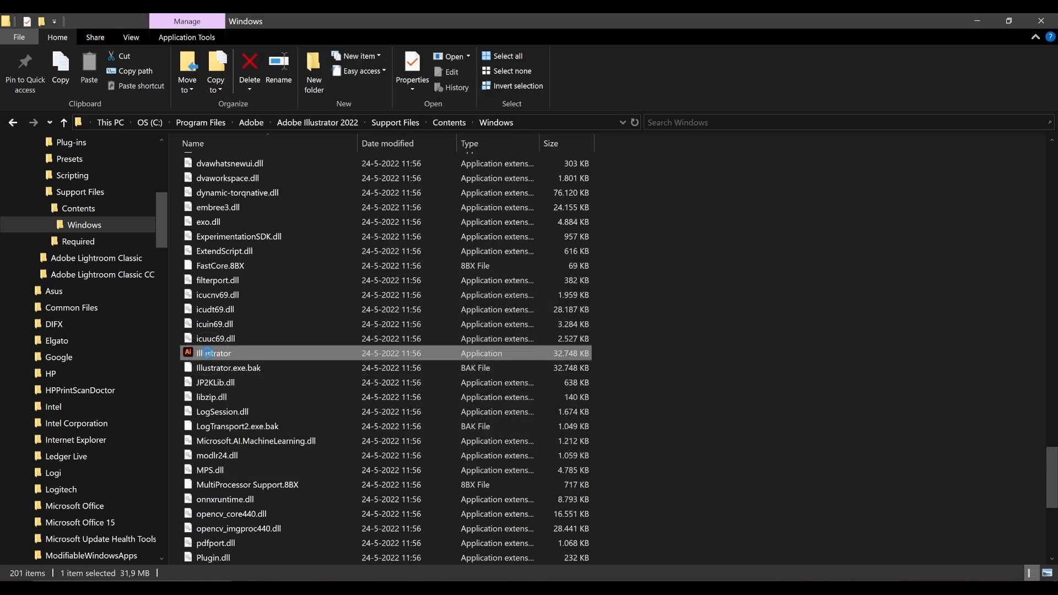
Relaunch Illustrator.exe from the Support Files\Contents\Windows folder
{"action": "right_click", "coordinate": [212, 352]}
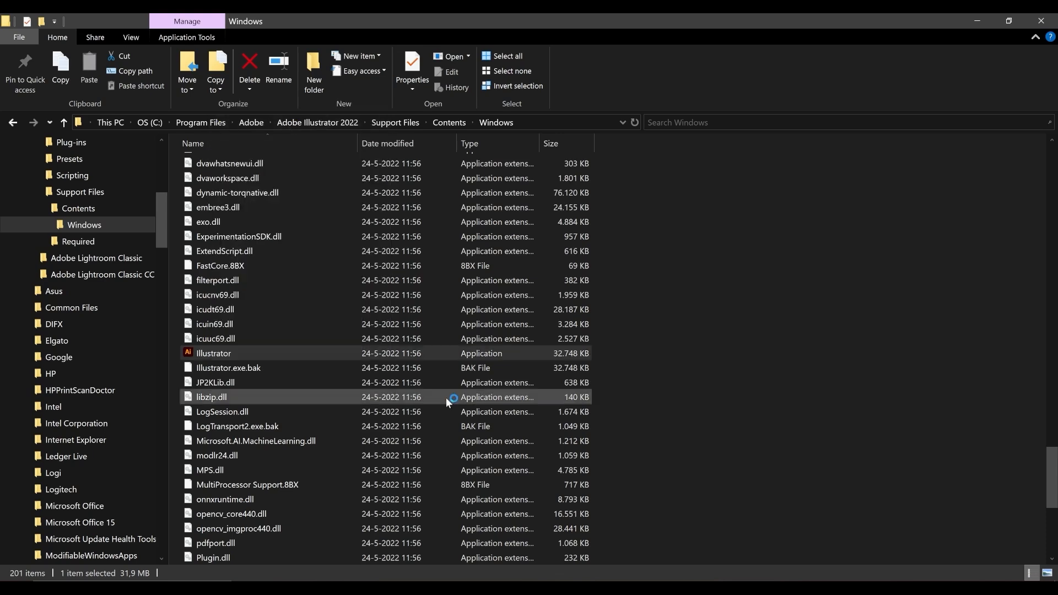
{"action": "double_click", "coordinate": [213, 353]}
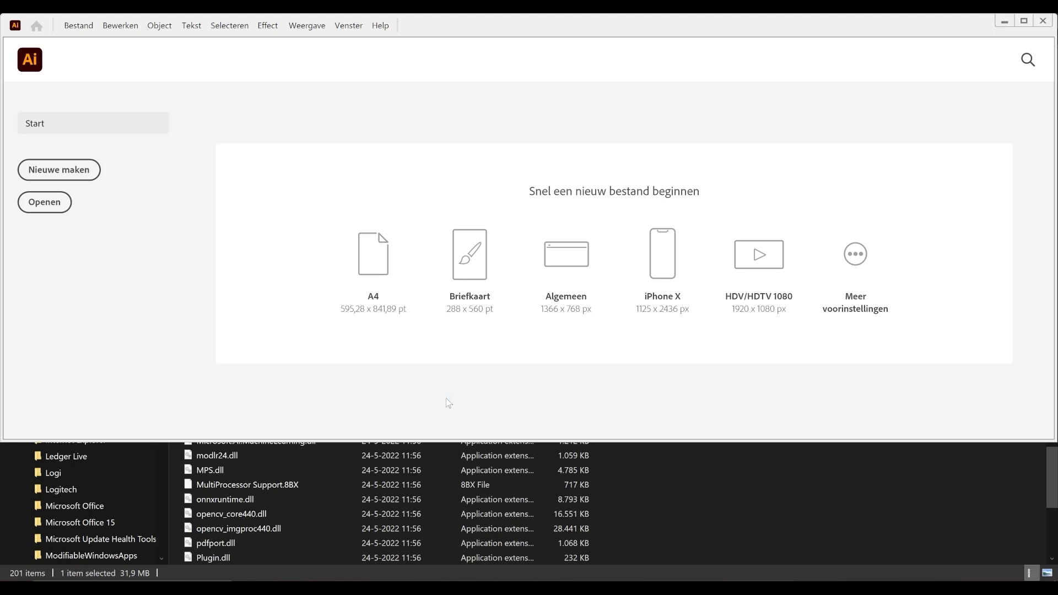
Maximize the Illustrator window so the Start screen fills the display
{"action": "left_click", "coordinate": [1023, 20]}
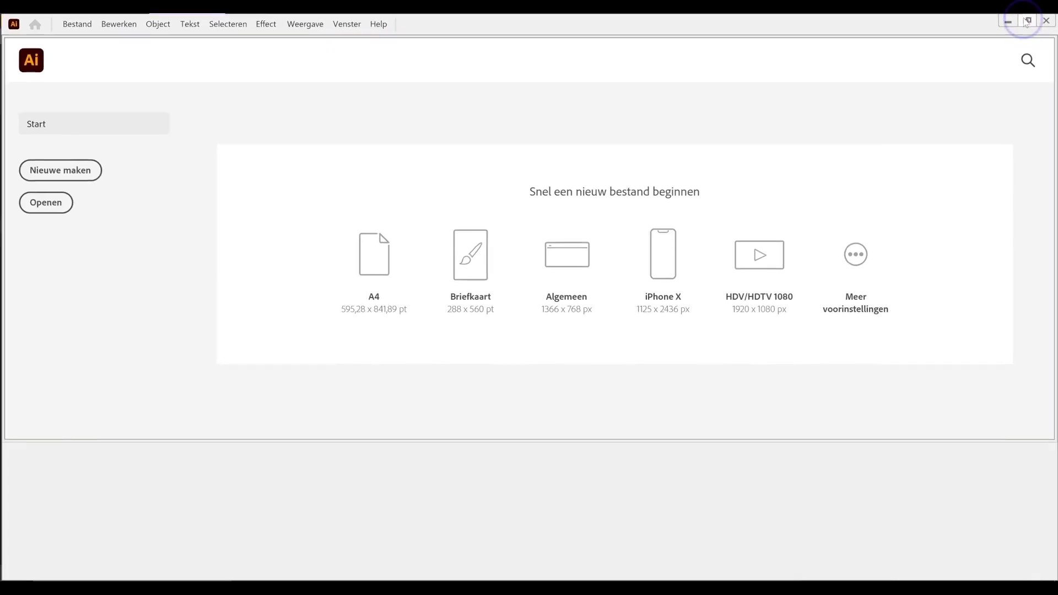
{"action": "left_click", "coordinate": [1026, 21]}
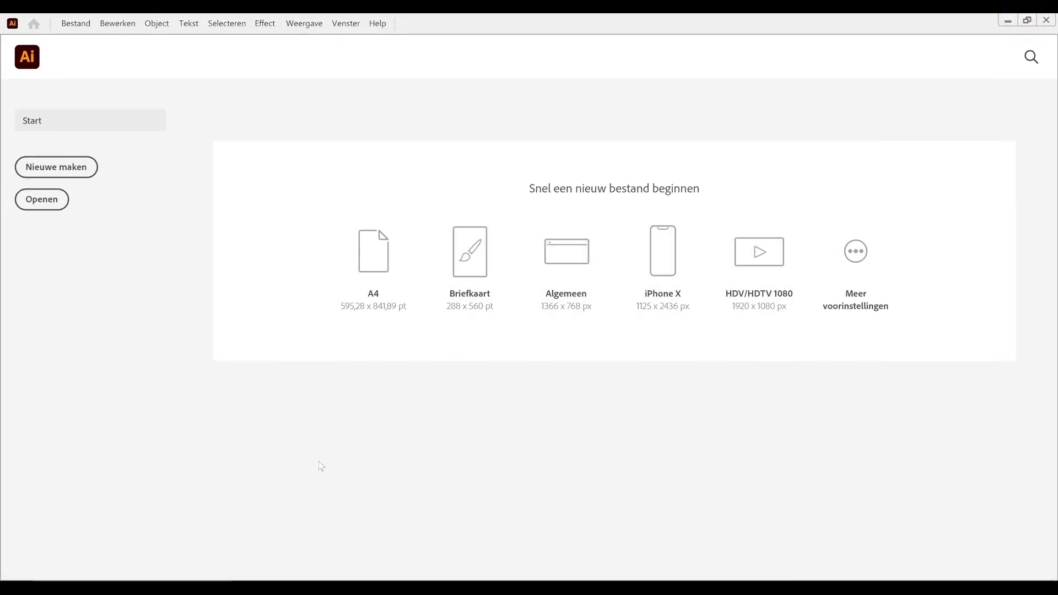
{"action": "mouse_move", "coordinate": [552, 432]}
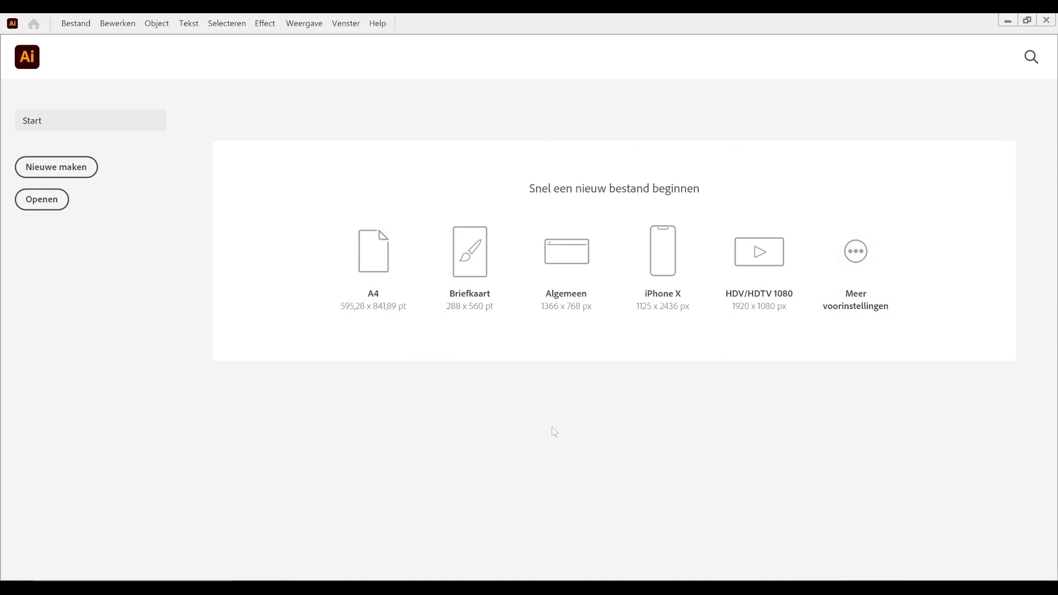